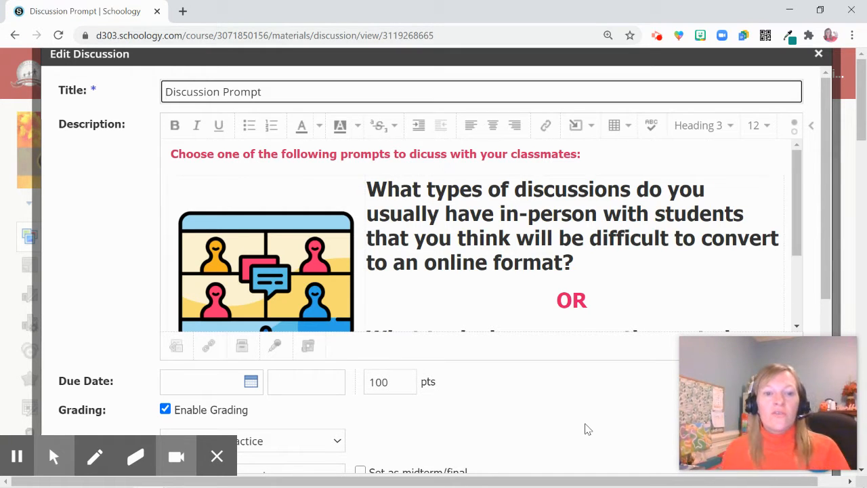
pyautogui.moveTo(242, 347)
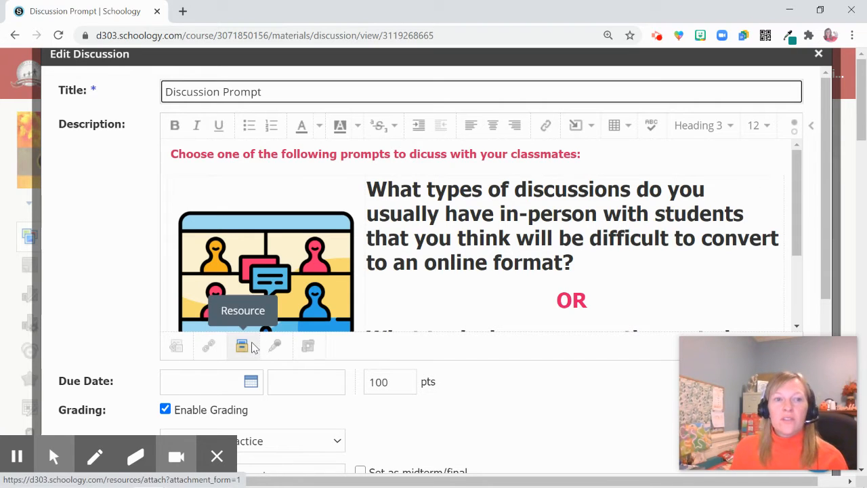
pyautogui.moveTo(275, 346)
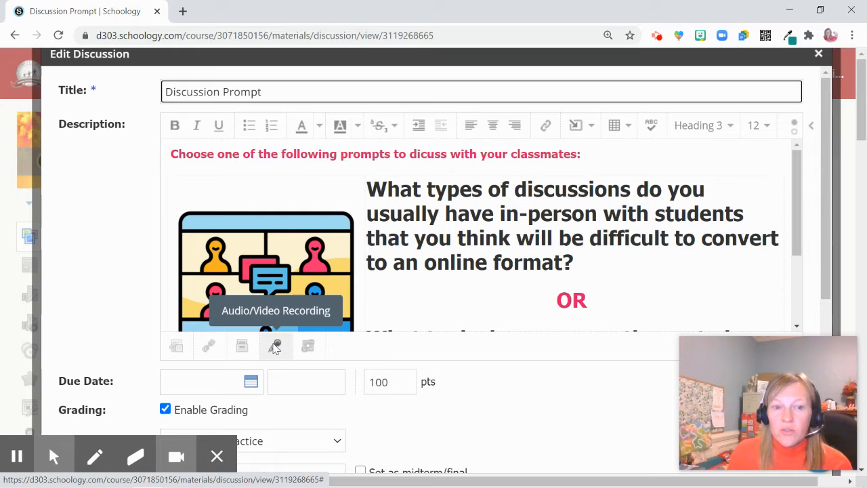
pyautogui.moveTo(381, 173)
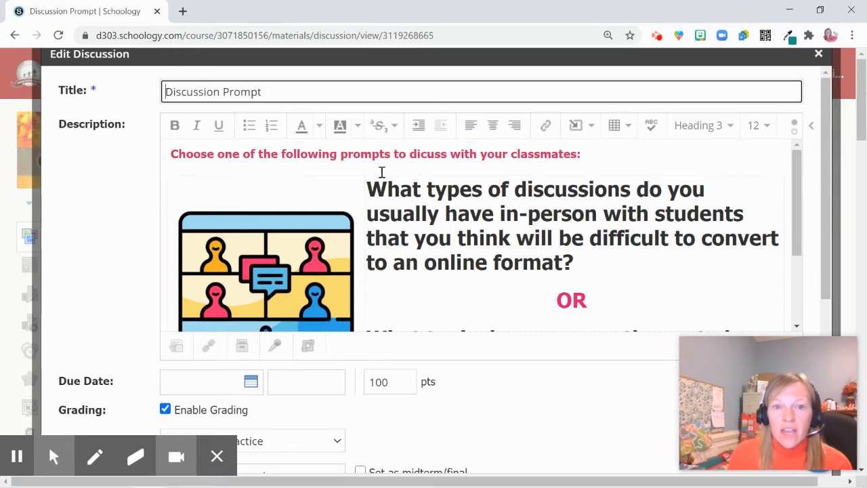
pyautogui.moveTo(307, 228)
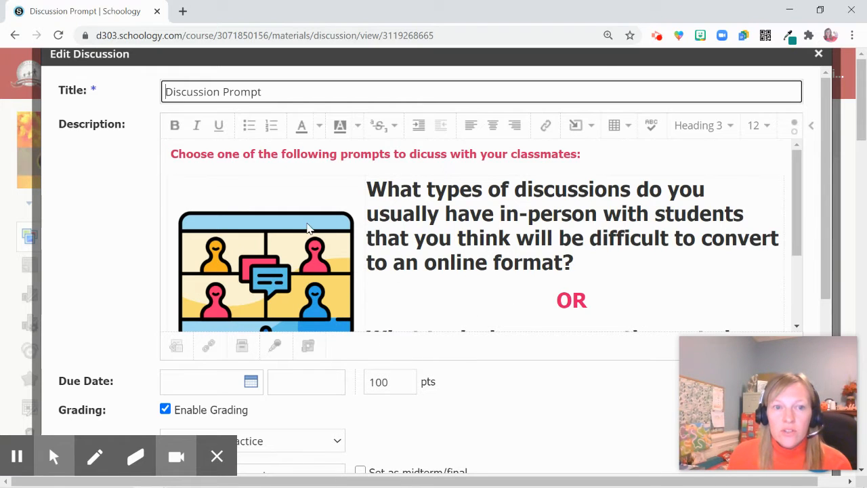
pyautogui.moveTo(275, 346)
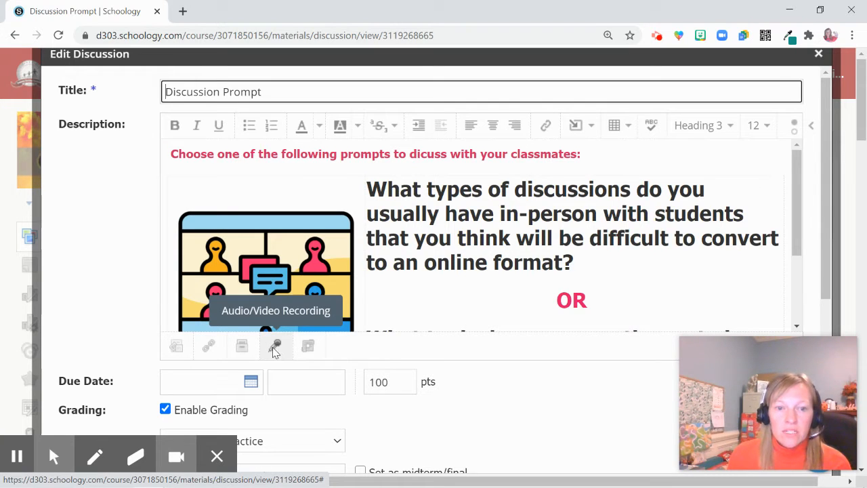
# Start an Audio Only recording for the Discussion Prompt description.
pyautogui.click(275, 346)
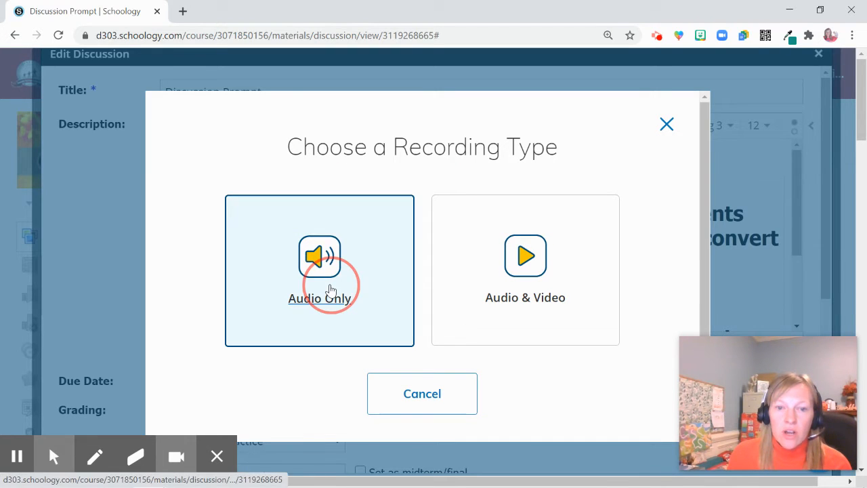
pyautogui.click(320, 270)
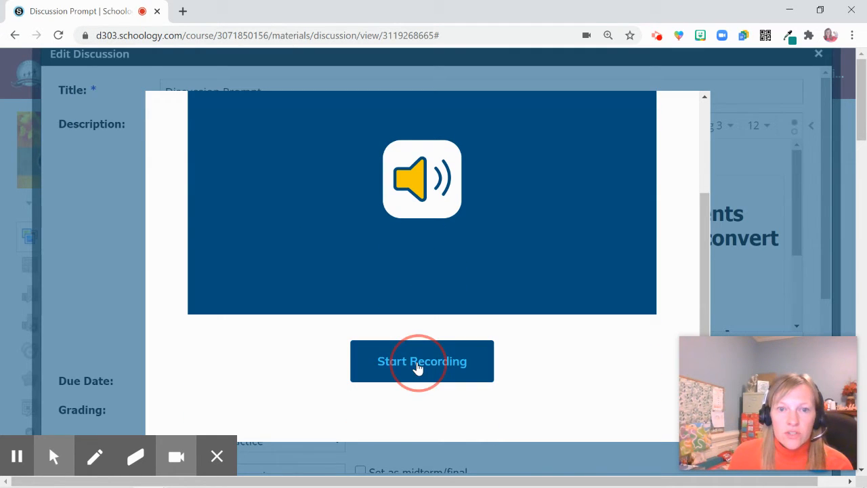
# Record the spoken instructions and insert the audio into the discussion description.
pyautogui.click(421, 361)
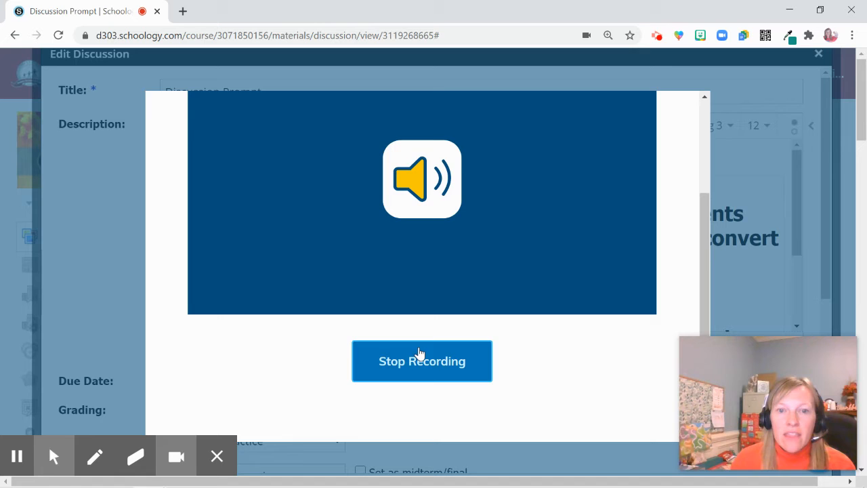
pyautogui.click(421, 360)
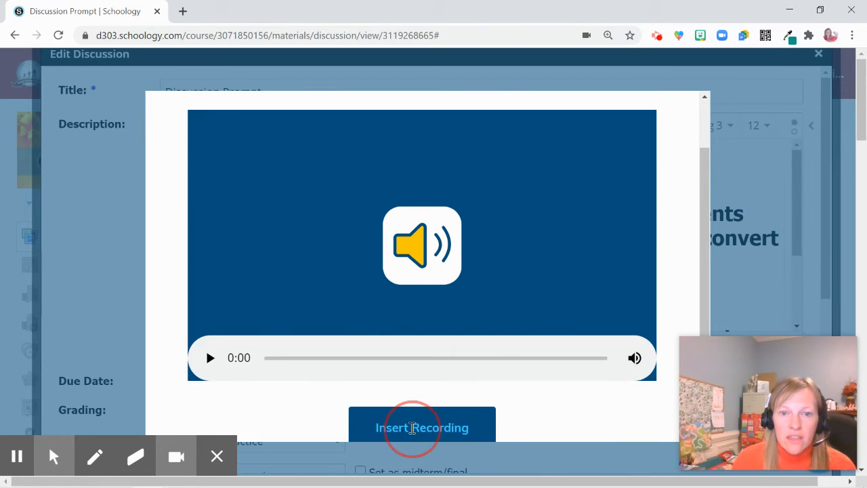
pyautogui.click(422, 427)
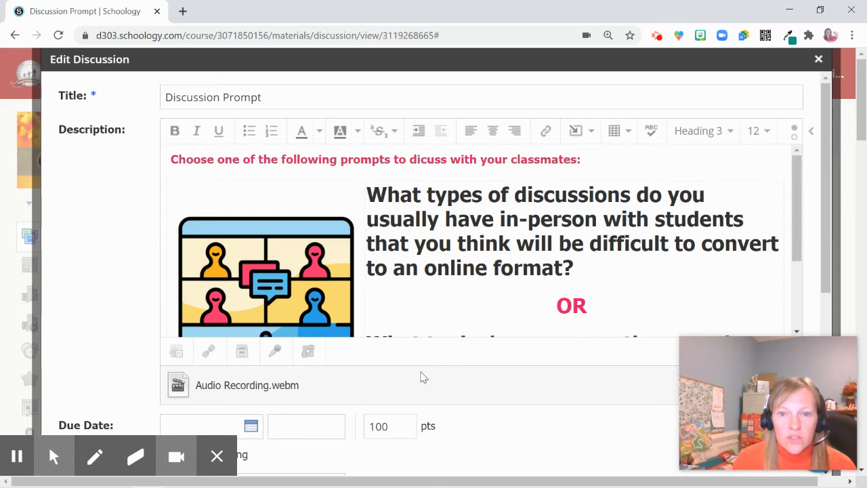
# Save the edited discussion with Audio Recording.webm attached.
pyautogui.scroll(-3)
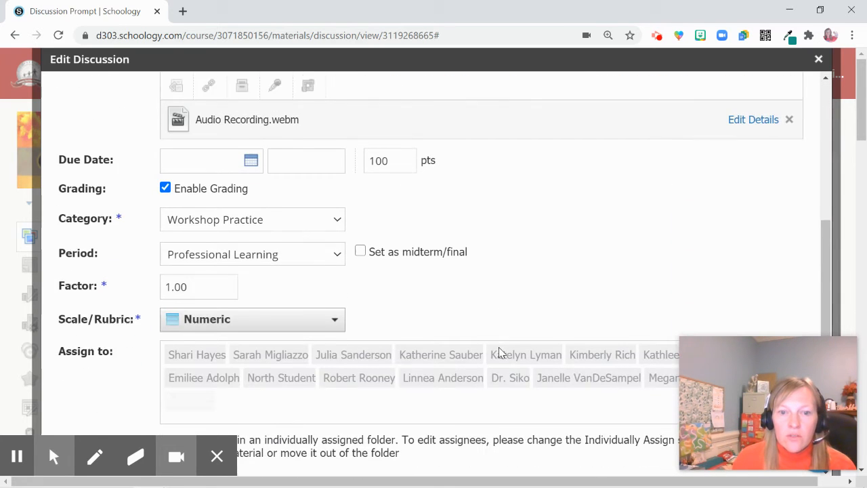
pyautogui.scroll(-3)
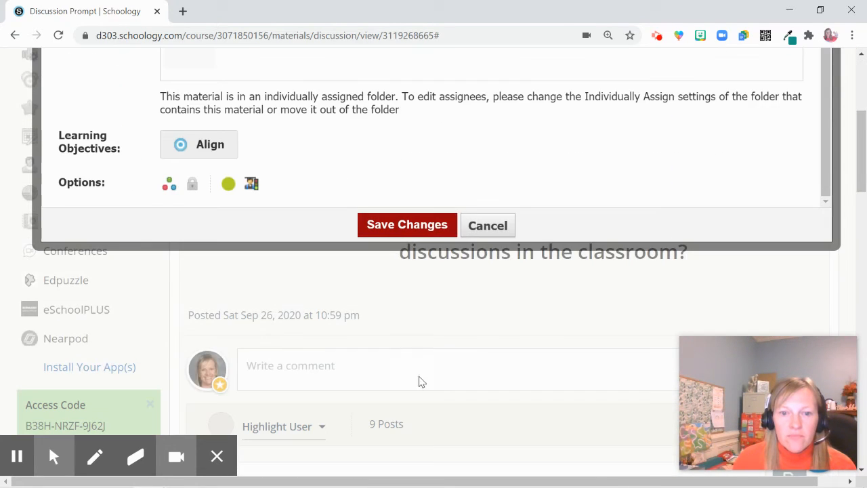
pyautogui.click(406, 224)
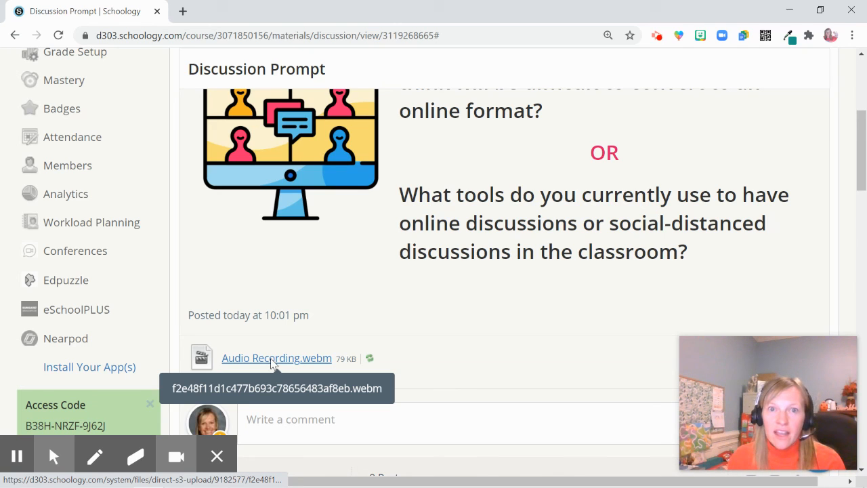
pyautogui.moveTo(634, 47)
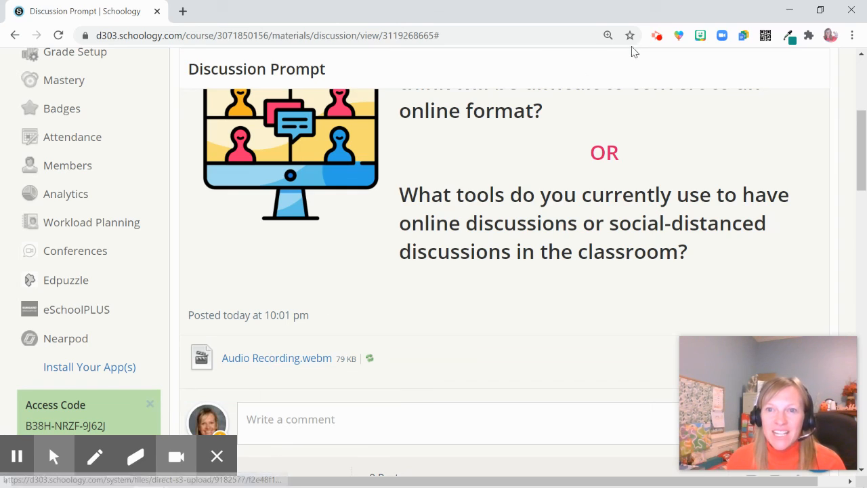